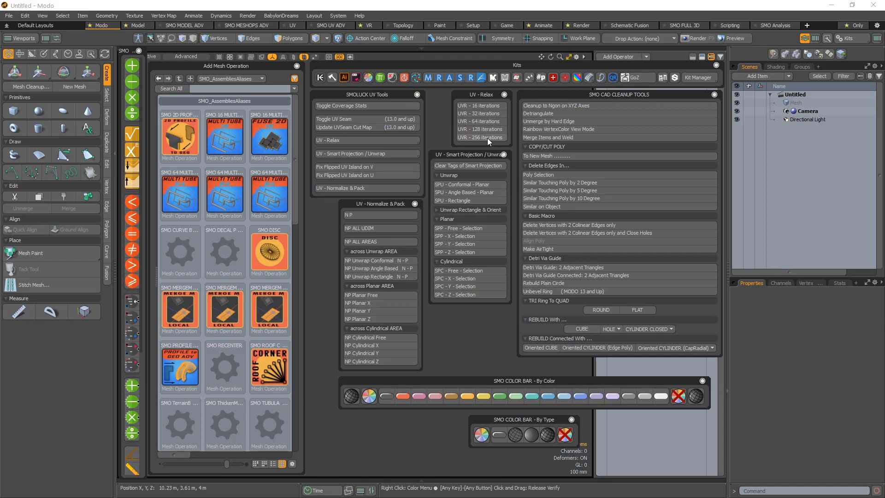
pyautogui.moveTo(441, 102)
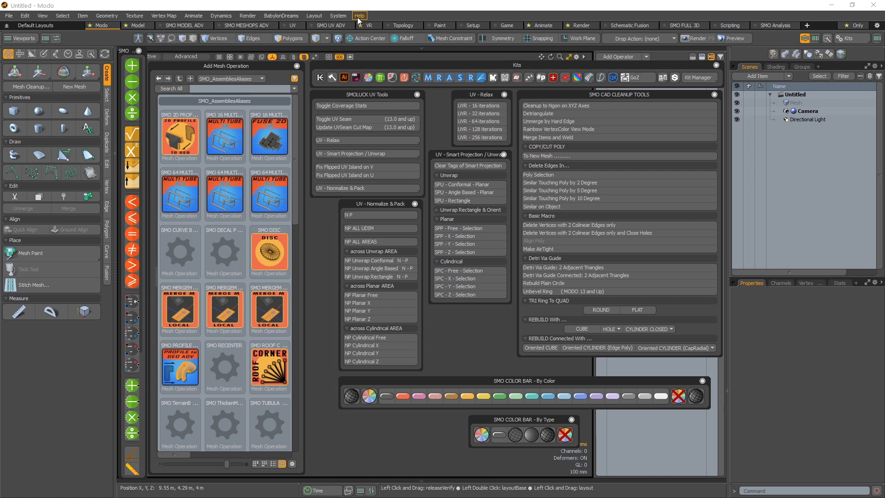
pyautogui.moveTo(416, 10)
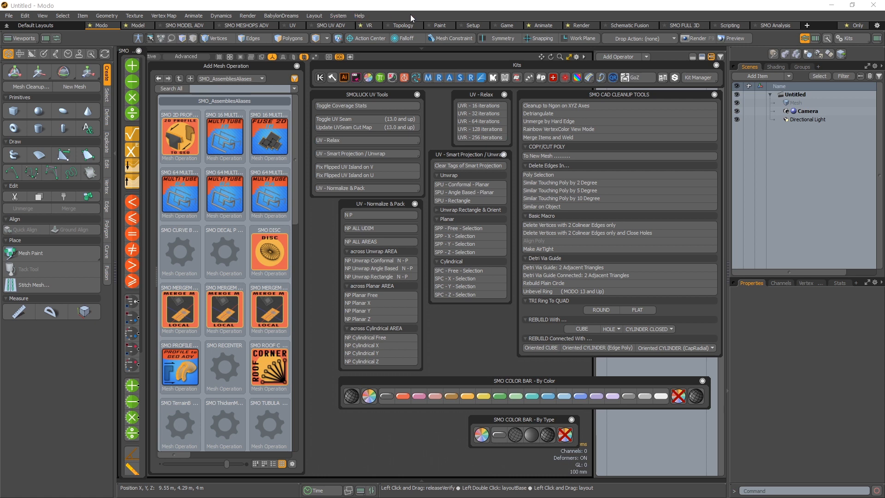
pyautogui.moveTo(427, 10)
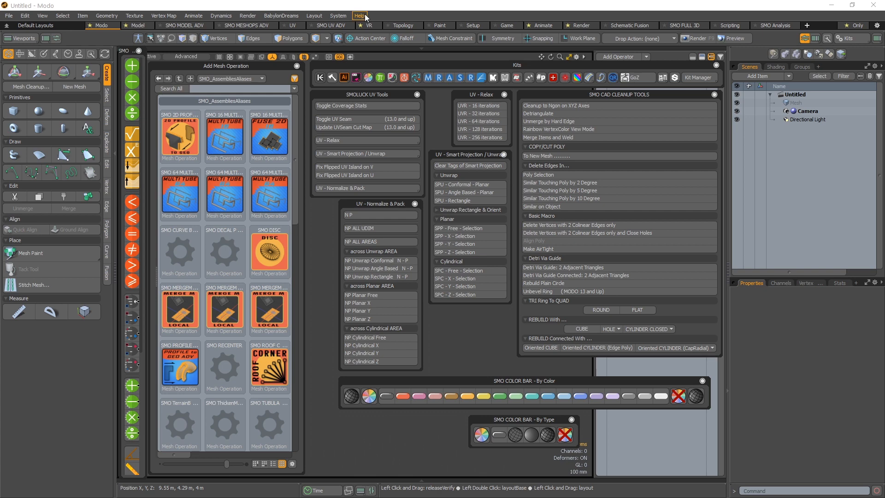
# From Modo's System menu, show the content folder in a file-explorer window.
pyautogui.click(338, 14)
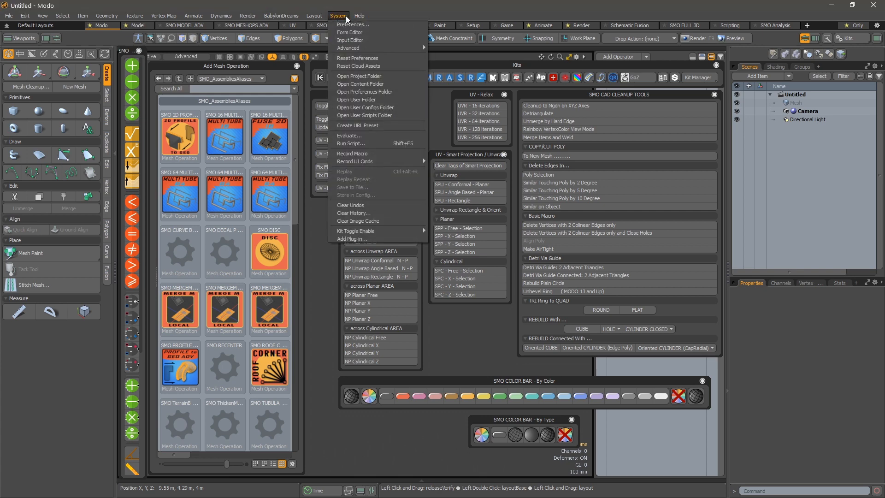
pyautogui.click(357, 15)
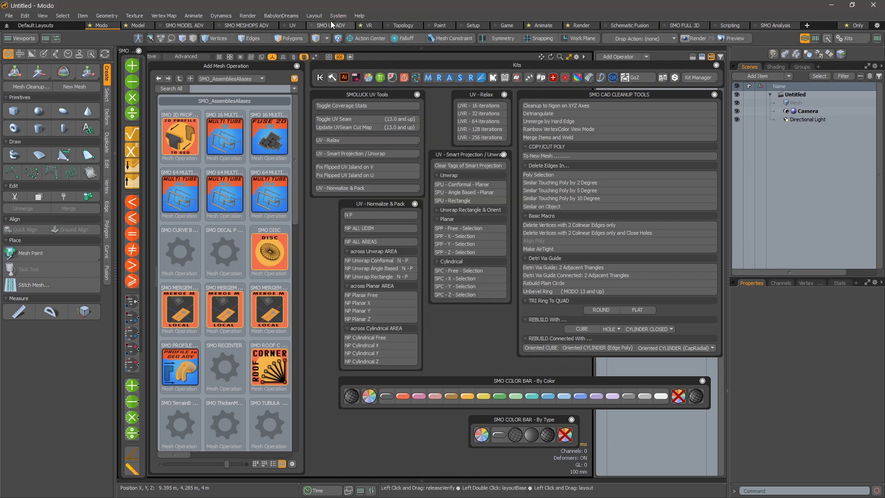
pyautogui.moveTo(348, 26)
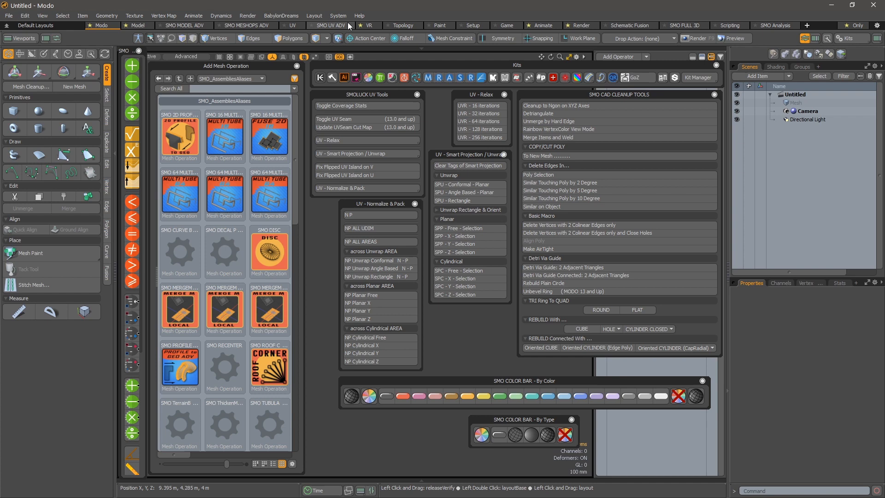
pyautogui.click(337, 15)
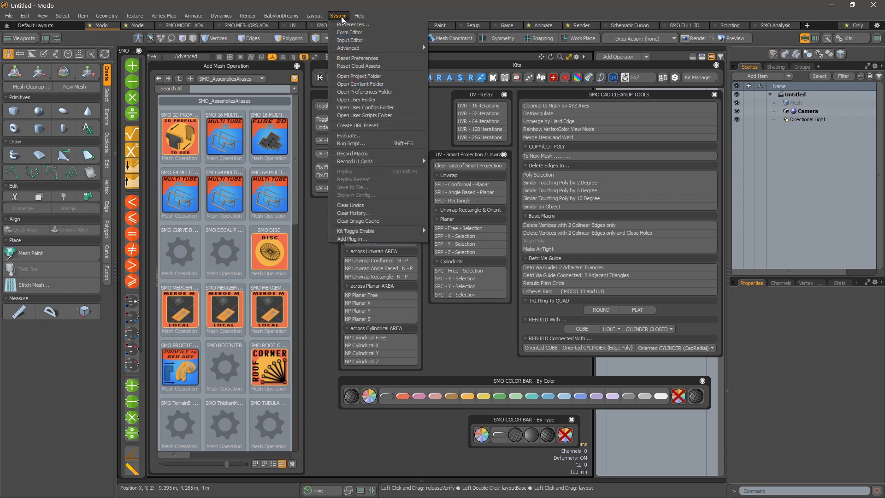
pyautogui.moveTo(386, 125)
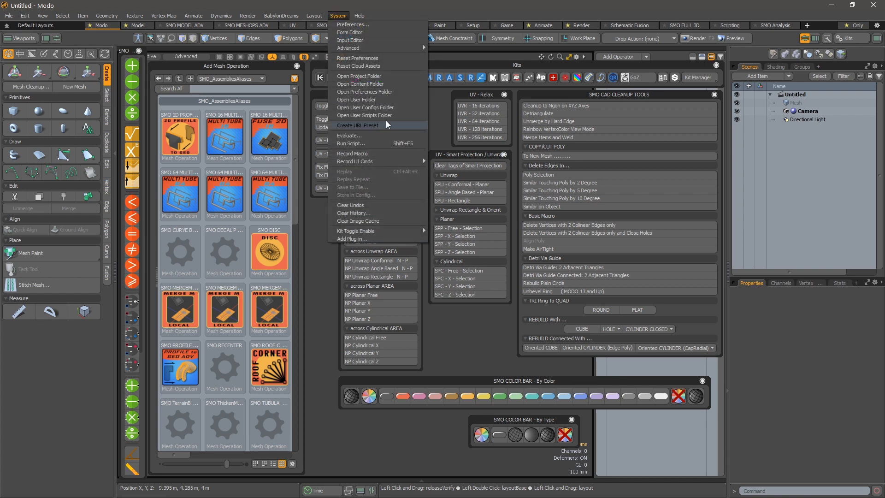
pyautogui.moveTo(409, 86)
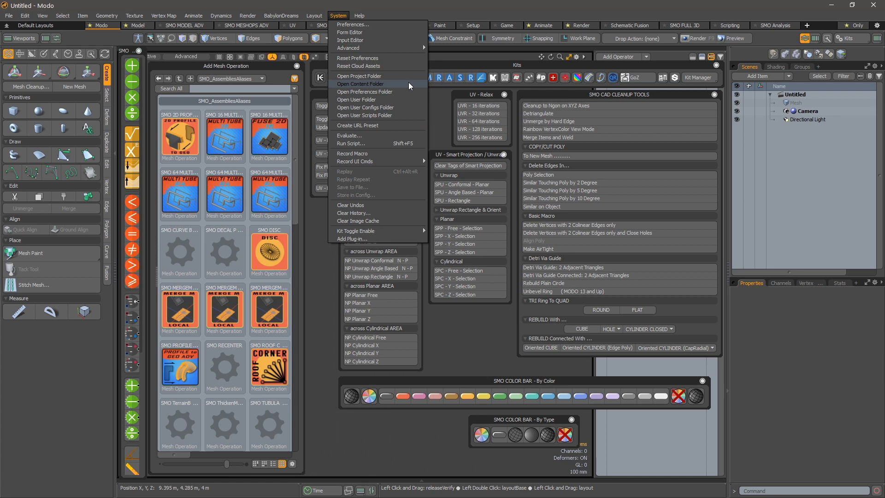
pyautogui.click(360, 84)
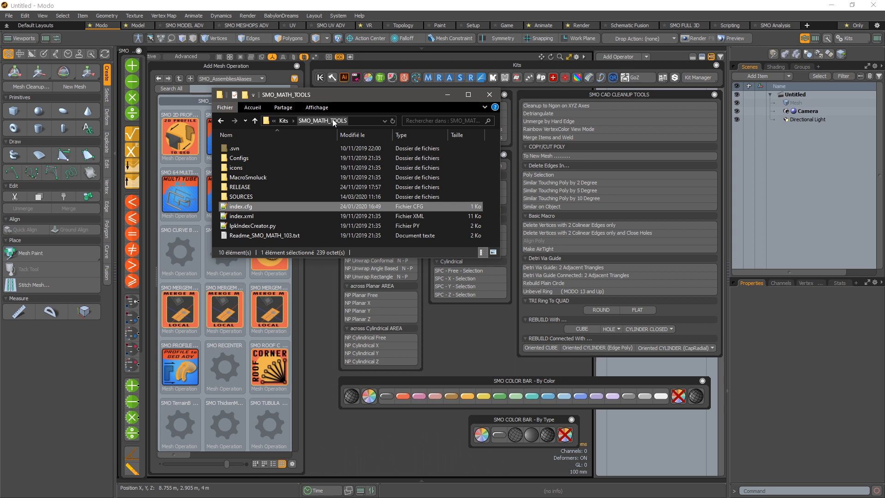
pyautogui.moveTo(235, 140)
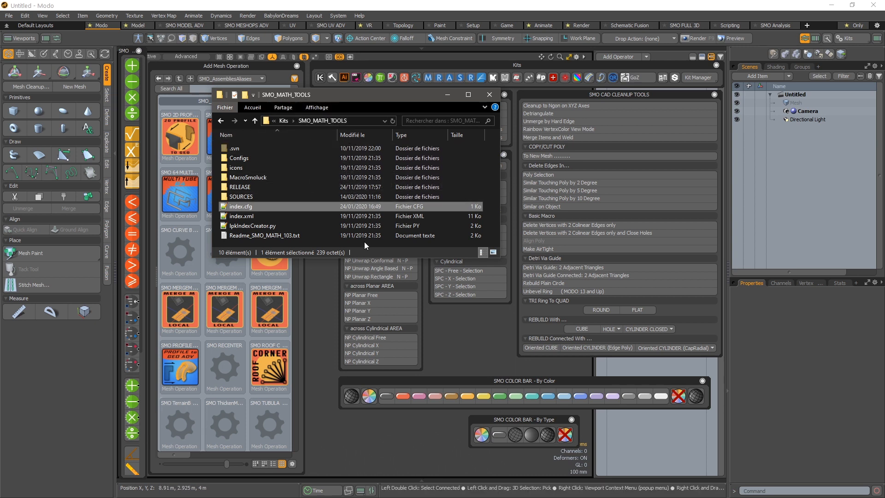
pyautogui.moveTo(267, 207)
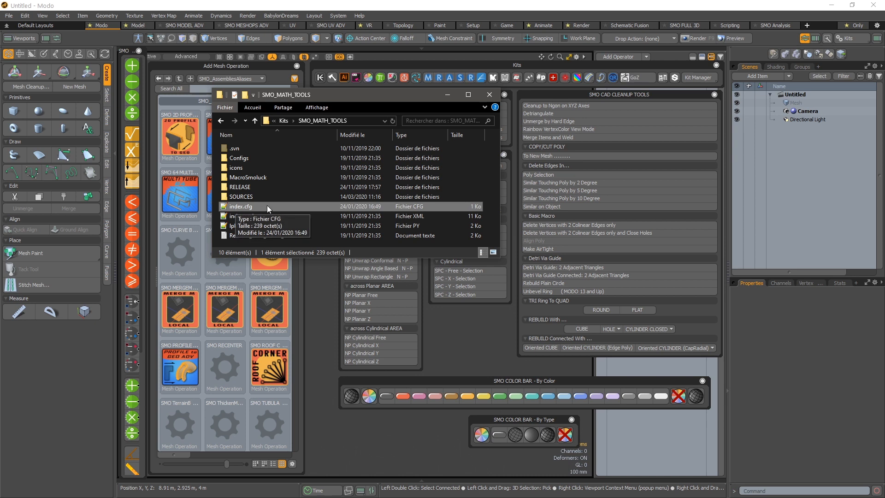
pyautogui.moveTo(258, 208)
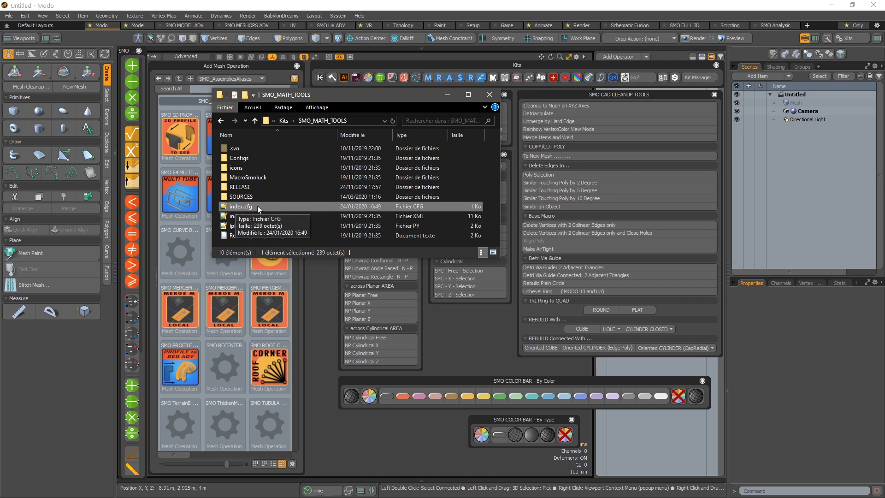
pyautogui.moveTo(301, 208)
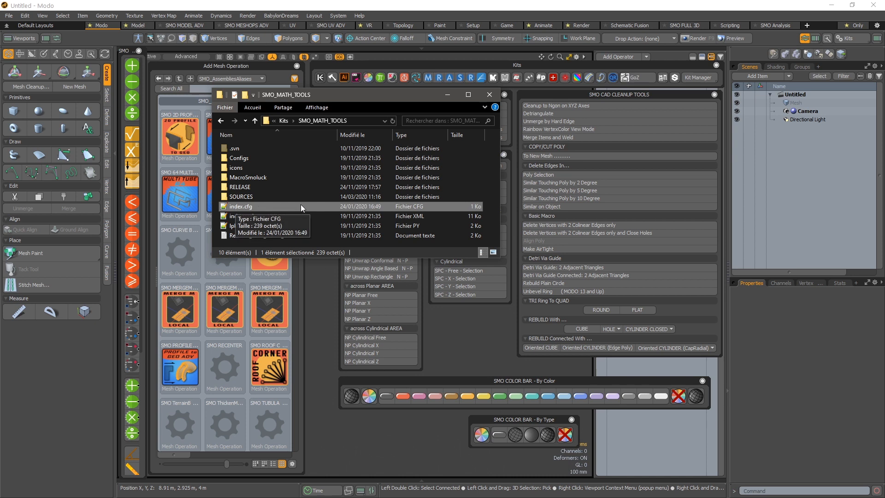
pyautogui.moveTo(305, 210)
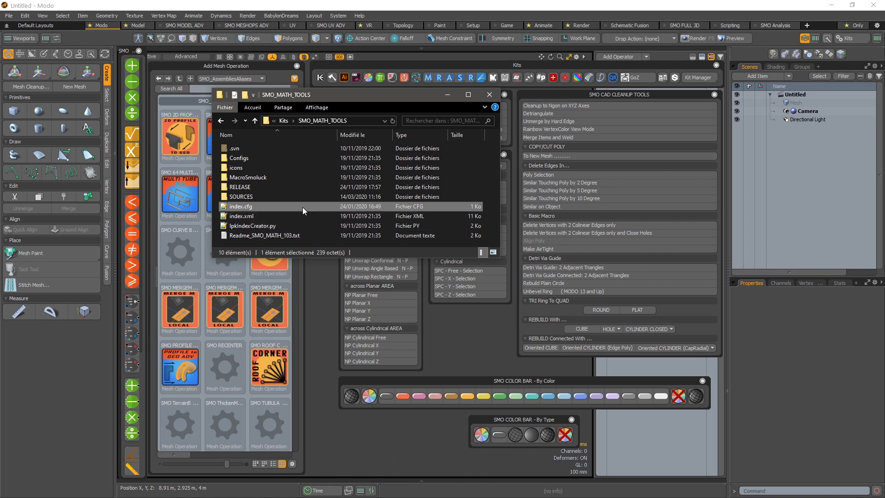
# Open the SMO_MATH_TOOLS kit's index.cfg in Notepad++.
pyautogui.doubleClick(241, 207)
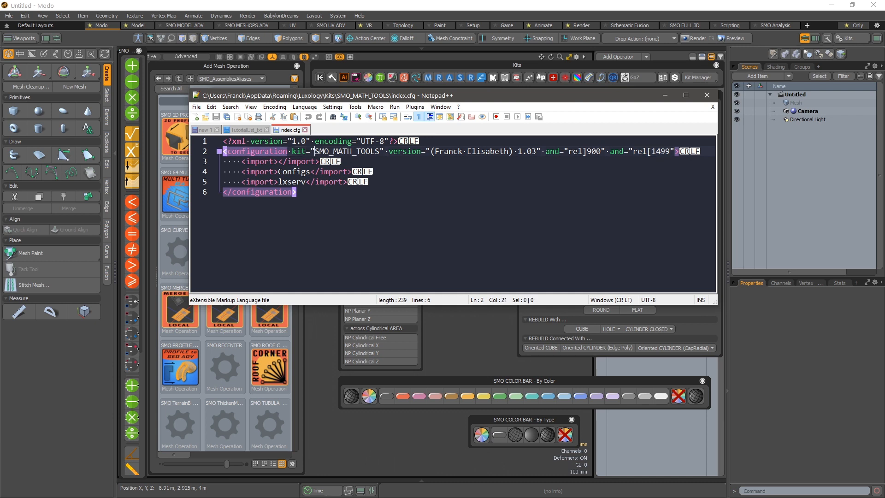
# Re-enter the rel[ upper release bound as 1400, then correct it to 1499.
pyautogui.doubleClick(347, 151)
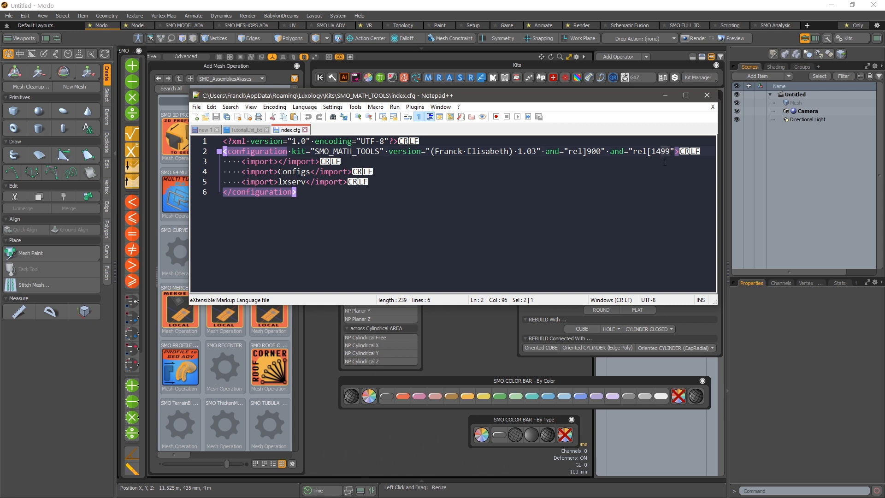
pyautogui.write('1400')
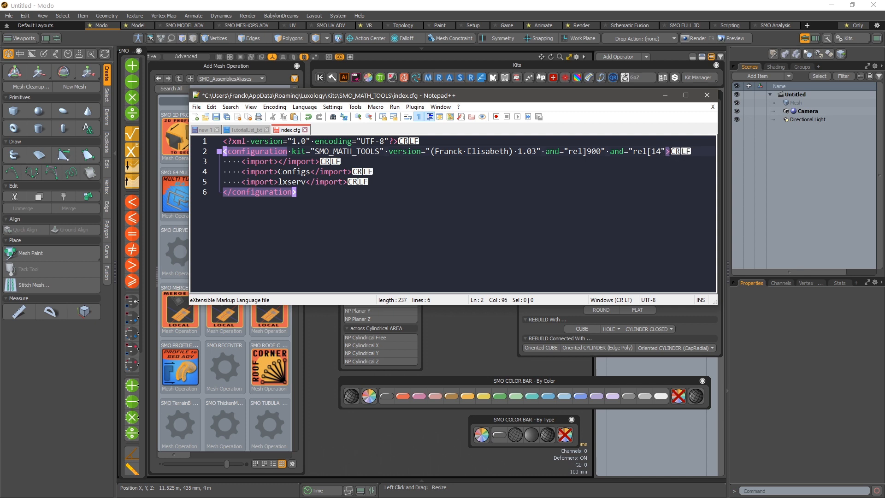
pyautogui.write('99')
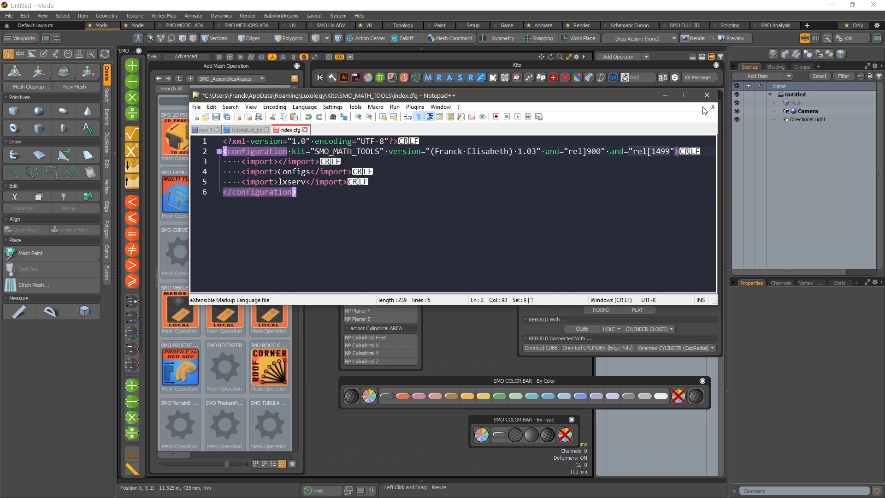
pyautogui.moveTo(684, 121)
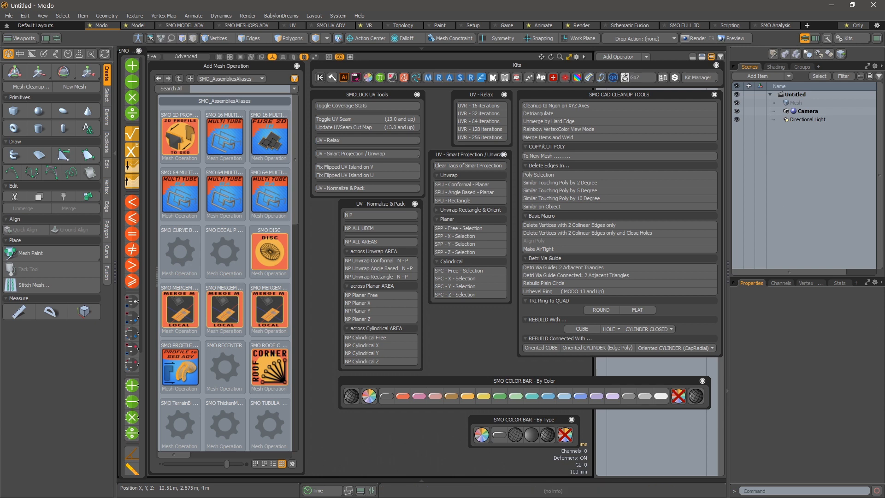
pyautogui.moveTo(830, 385)
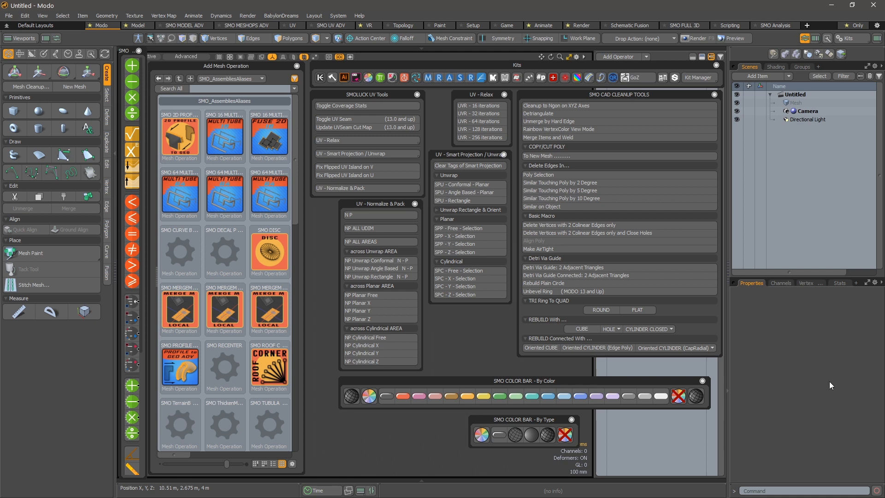
pyautogui.moveTo(827, 392)
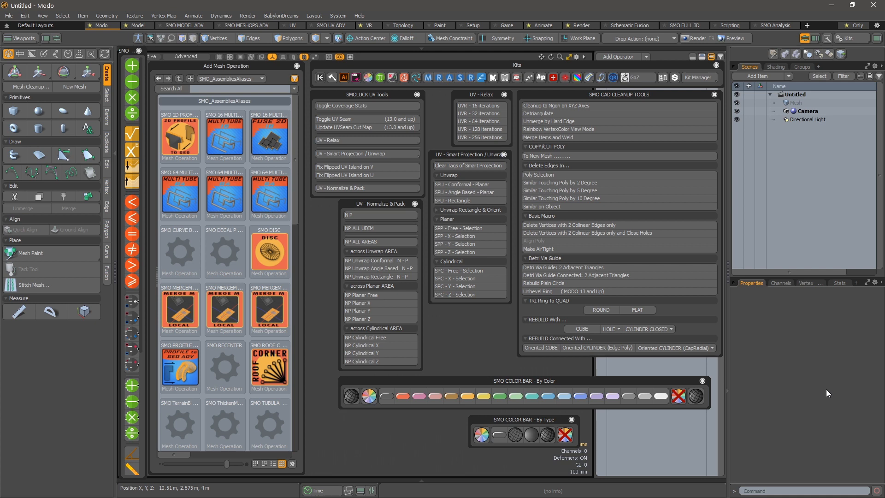
pyautogui.moveTo(830, 388)
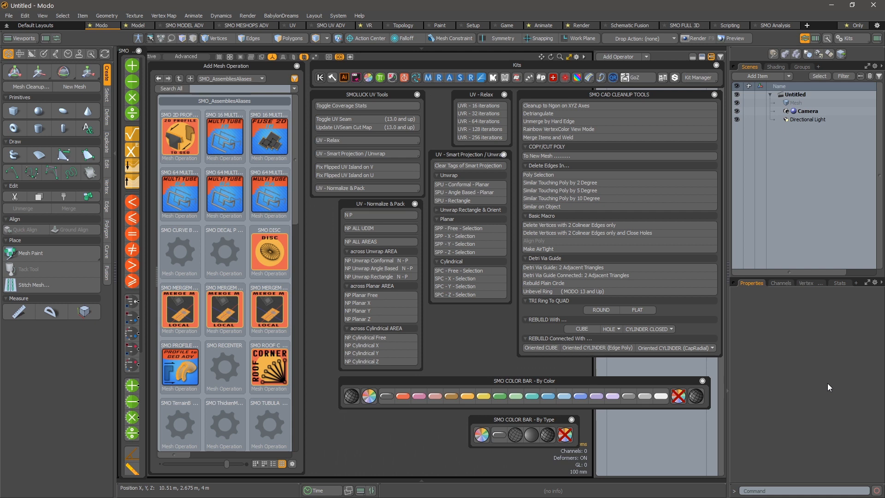
pyautogui.moveTo(754, 309)
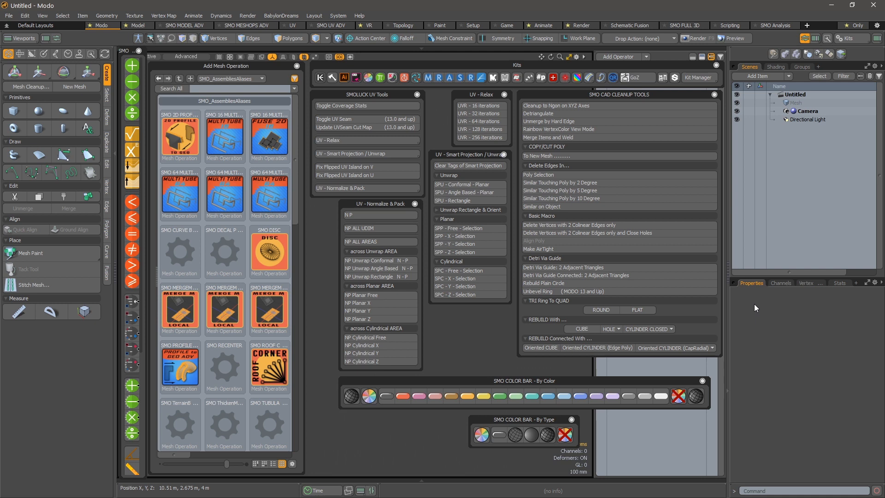
pyautogui.moveTo(778, 307)
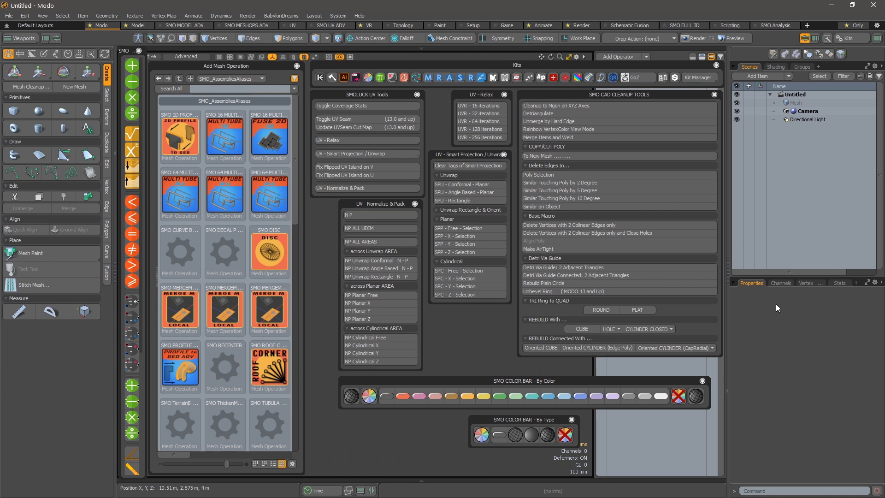